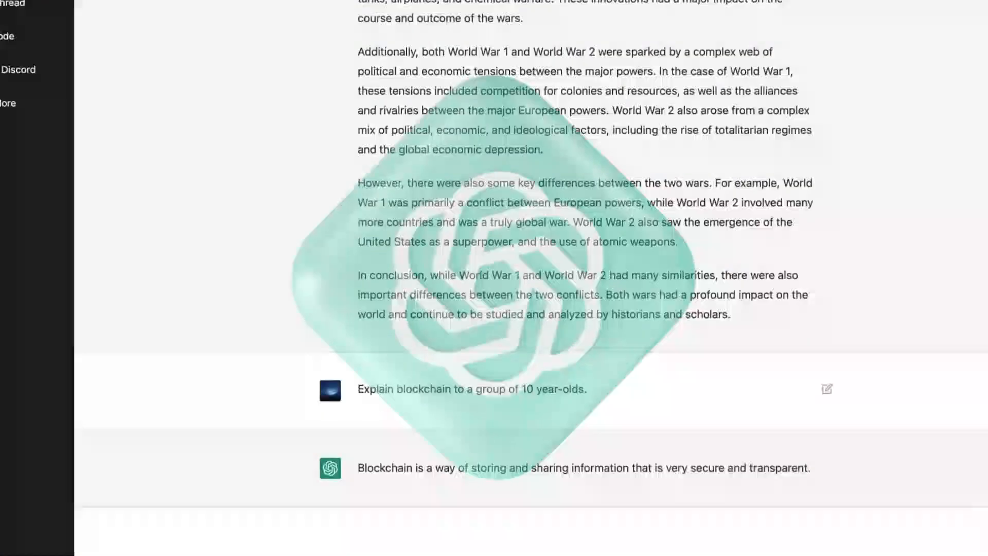
pyautogui.scroll(-3)
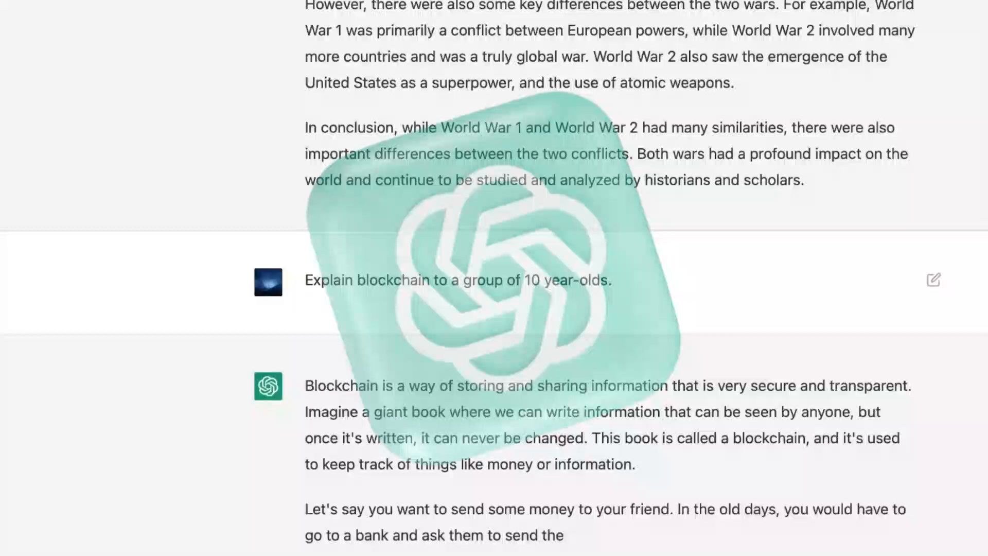
pyautogui.scroll(-3)
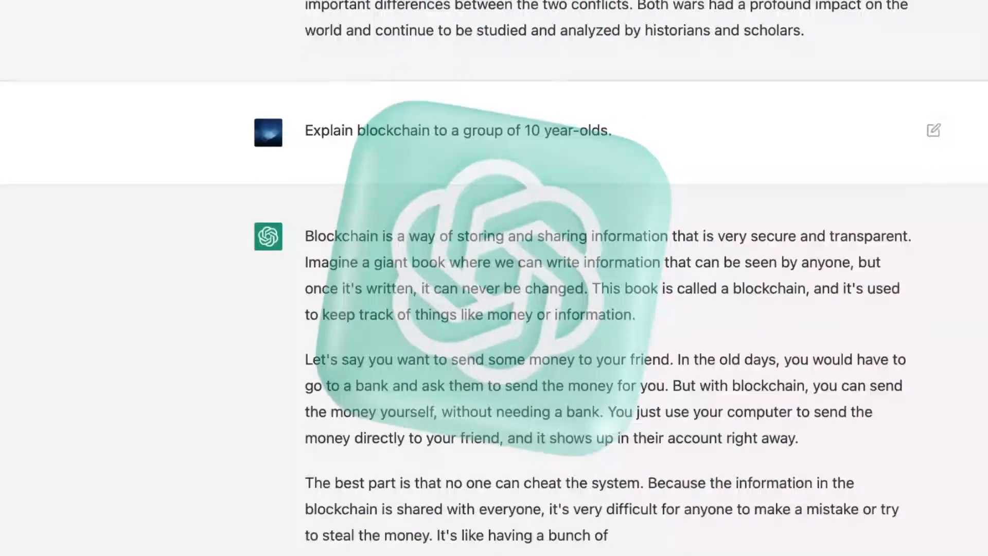
pyautogui.scroll(-3)
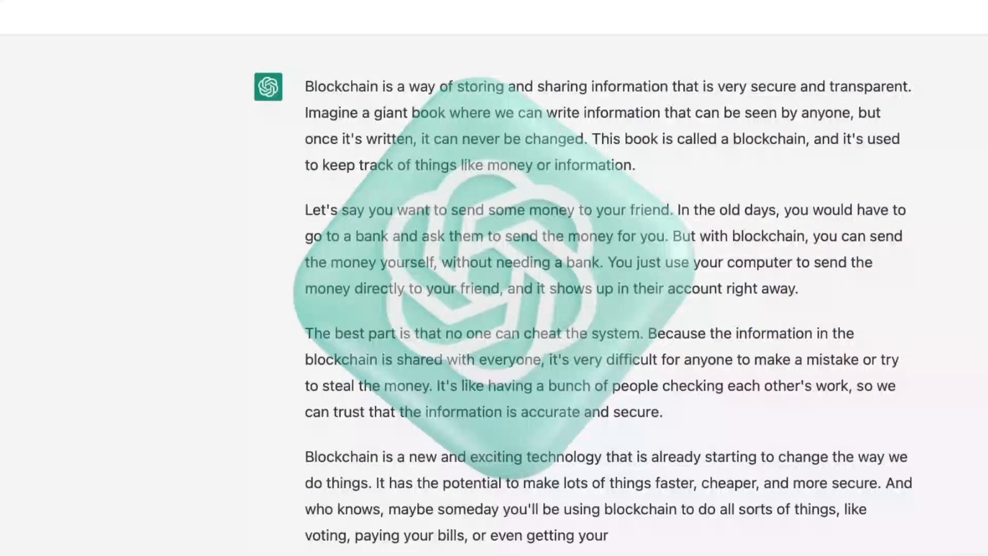